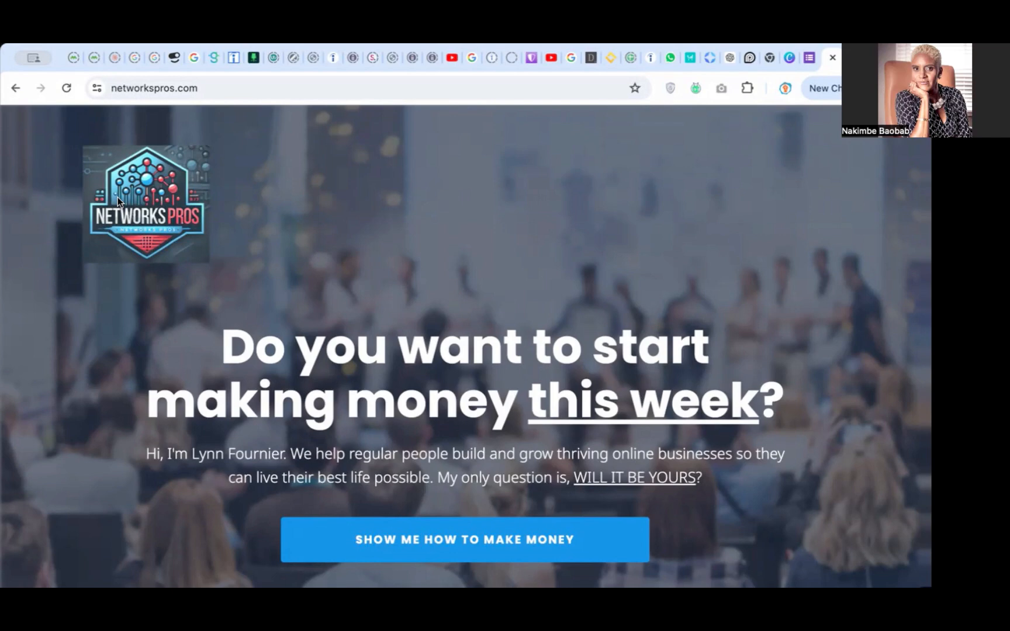
mouse_move(125, 252)
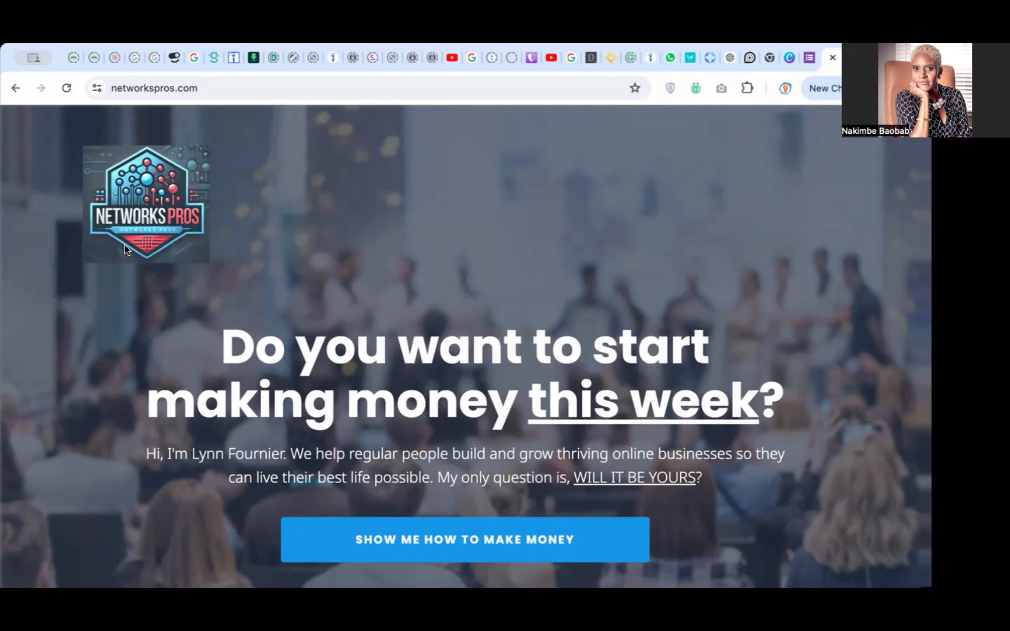
mouse_move(407, 354)
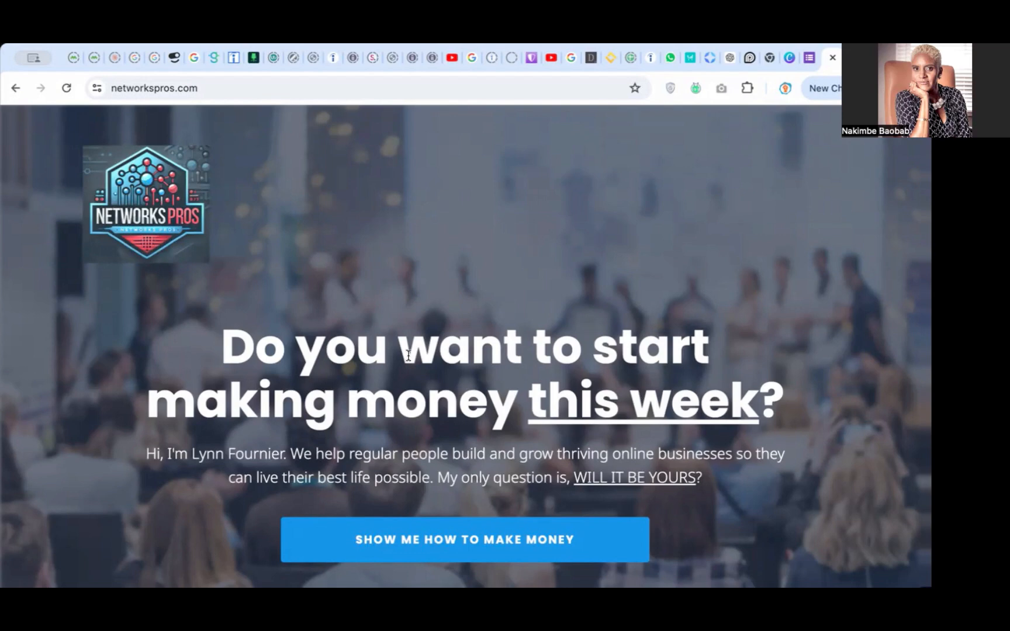
mouse_move(395, 316)
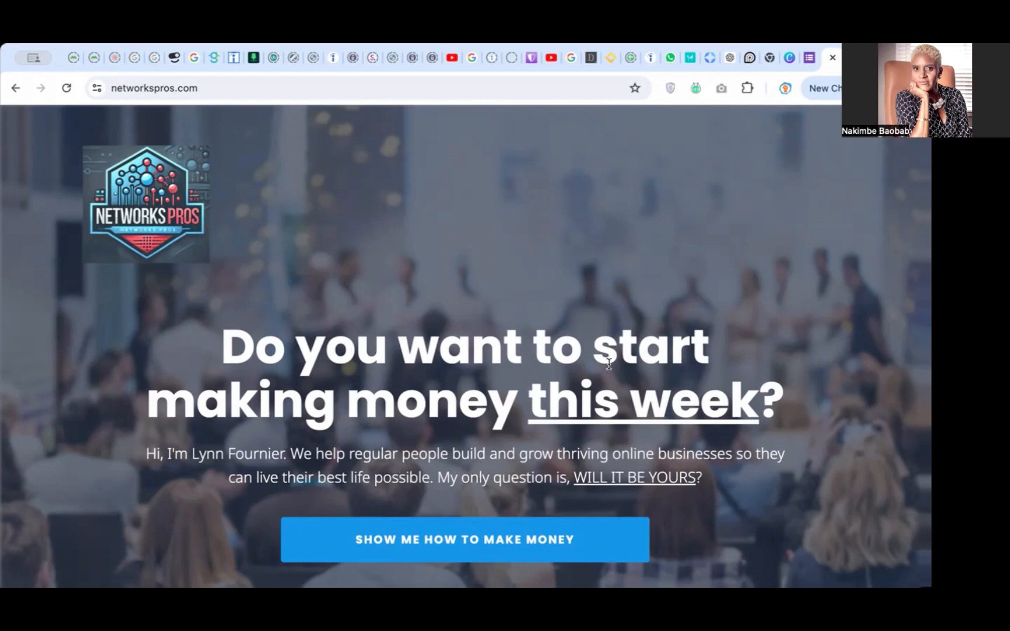
mouse_move(674, 425)
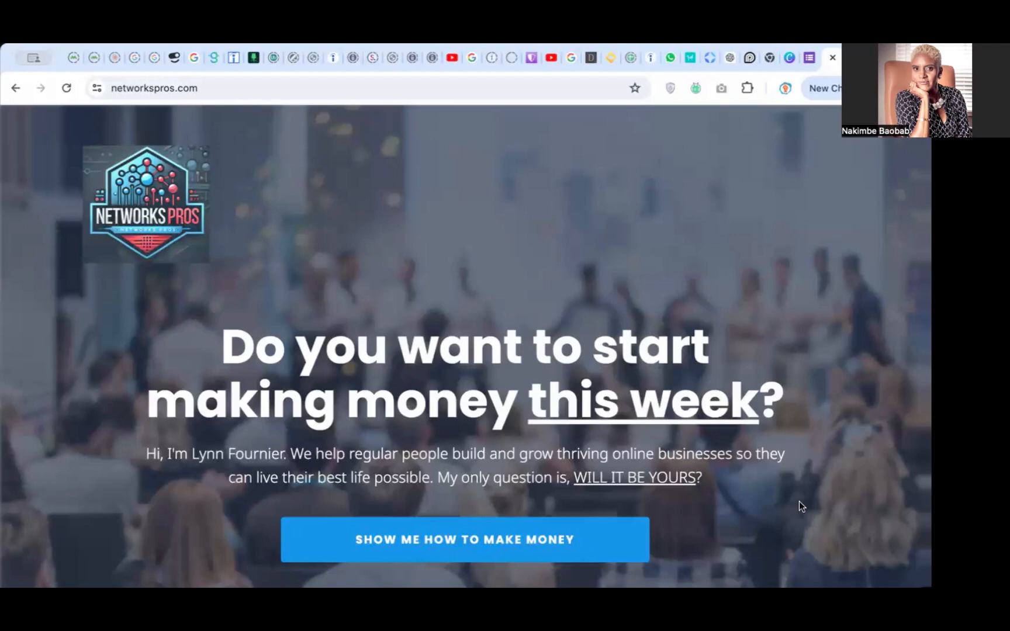
scroll("down", 3)
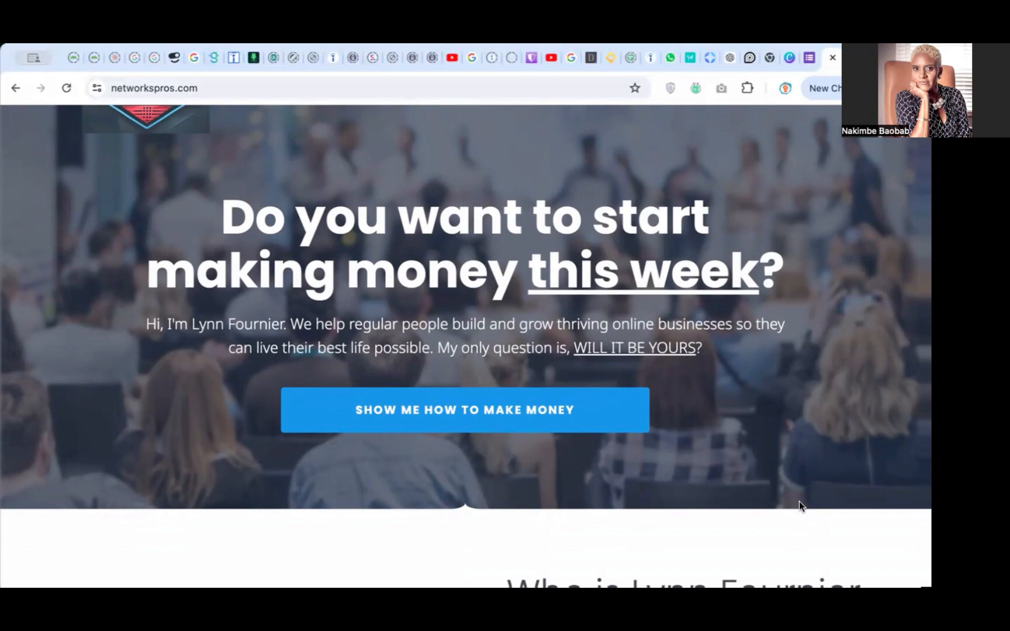
scroll("down", 3)
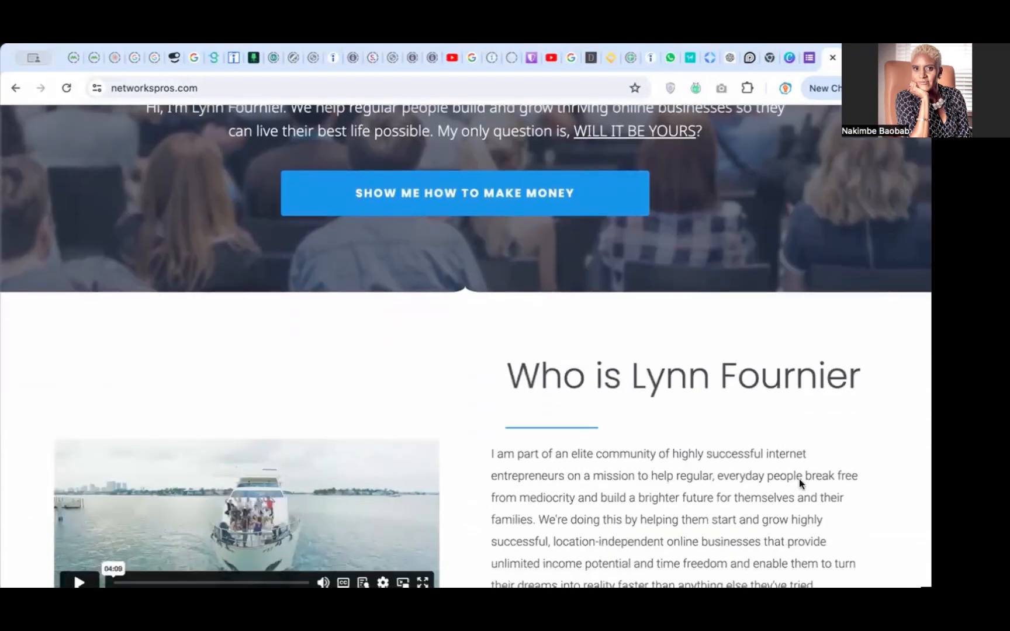
scroll("down", 3)
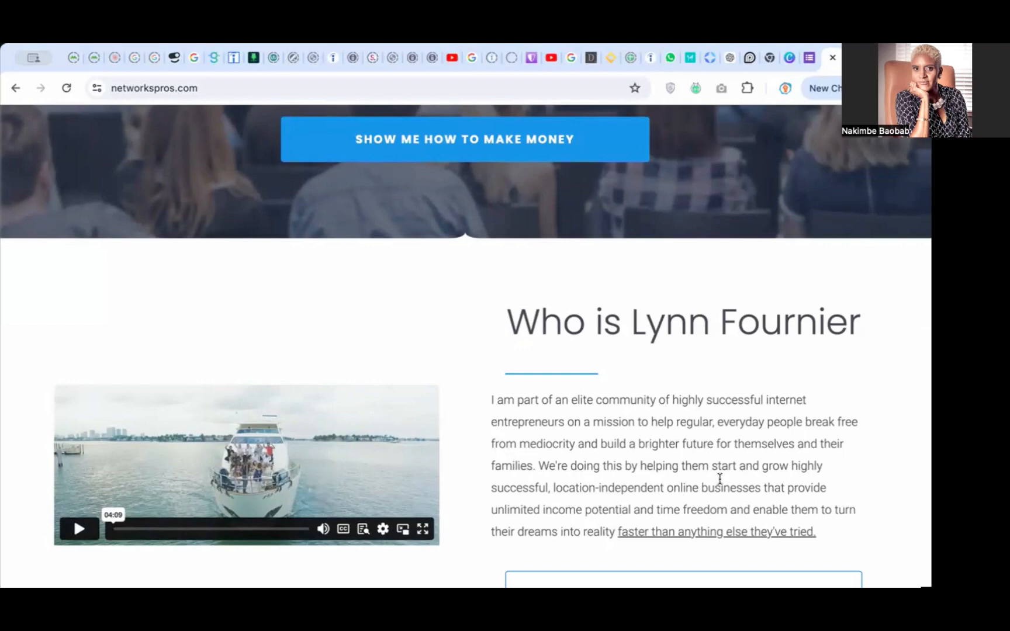
scroll("down", 3)
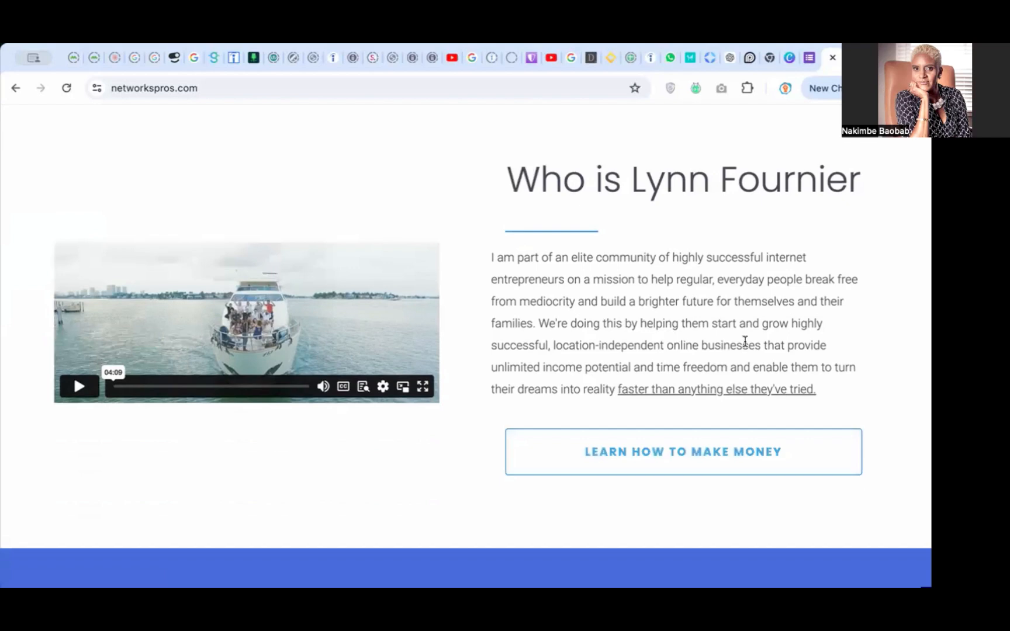
mouse_move(708, 446)
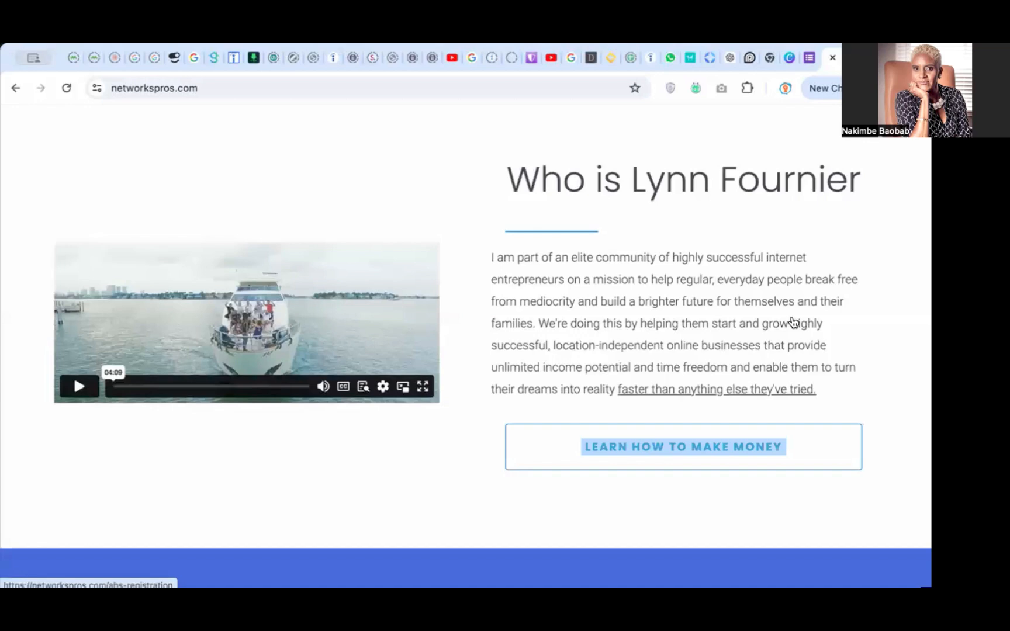
scroll("down", 3)
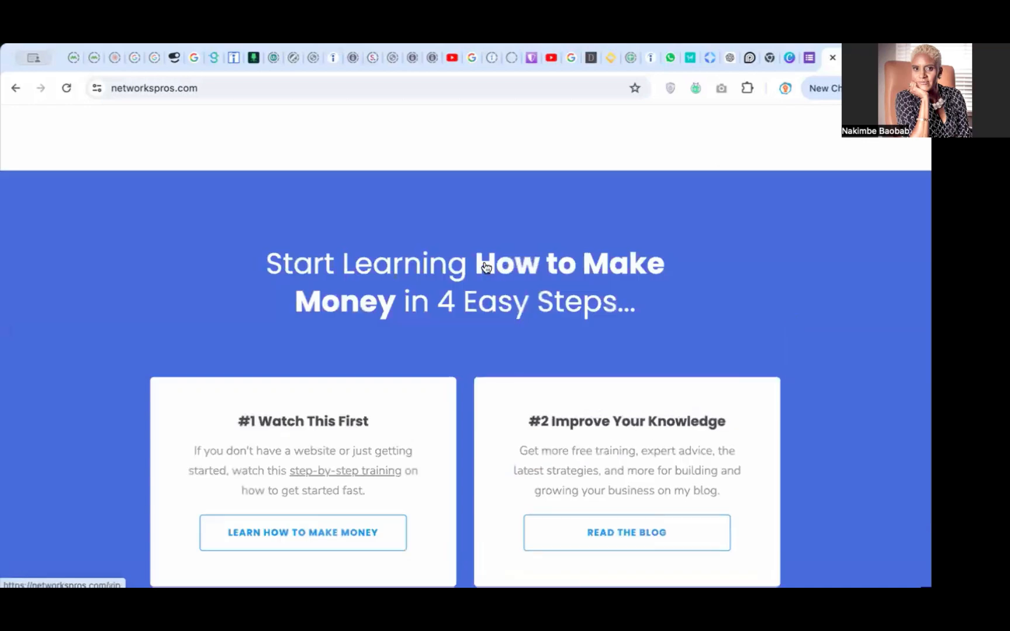
mouse_move(363, 294)
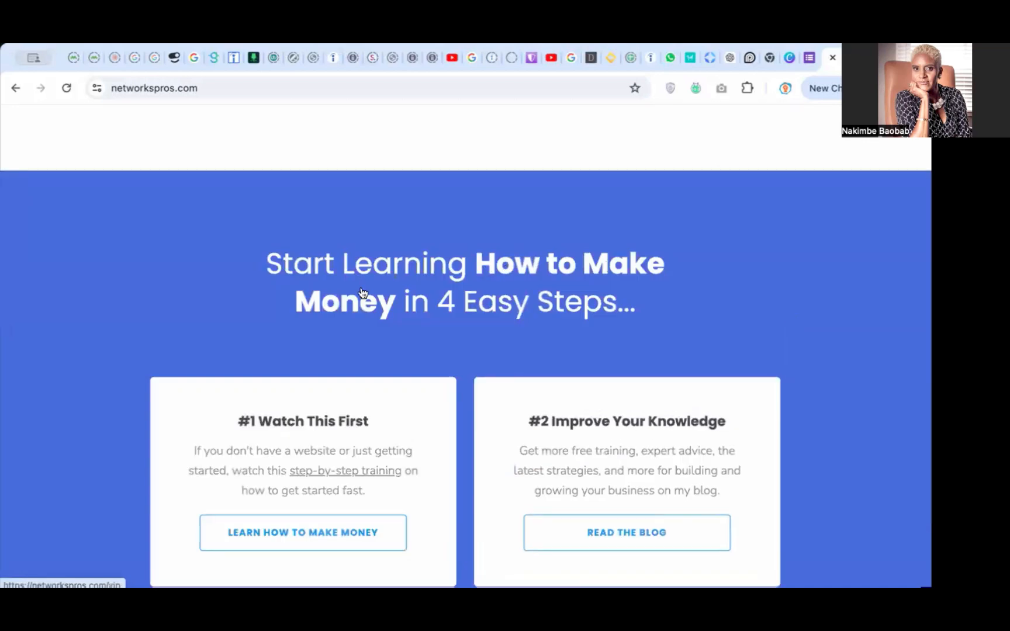
scroll("down", 3)
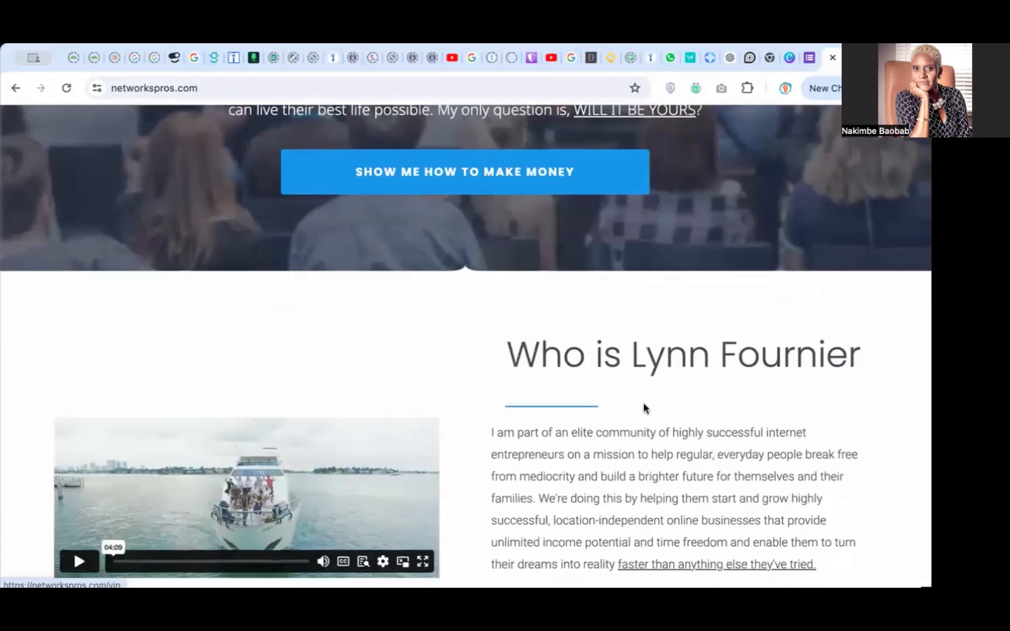
scroll("down", 3)
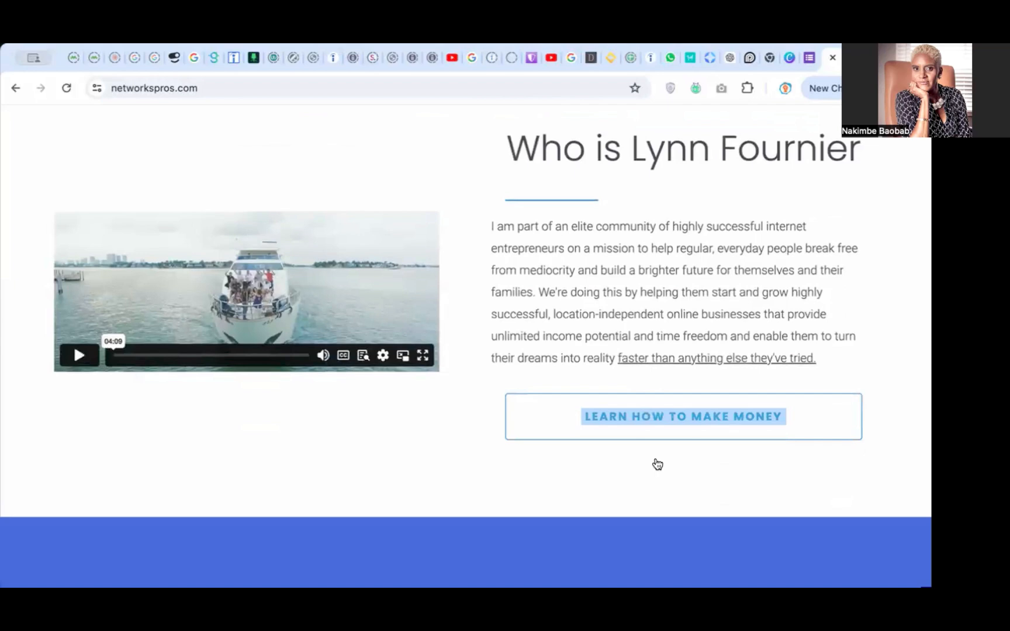
scroll("down", 3)
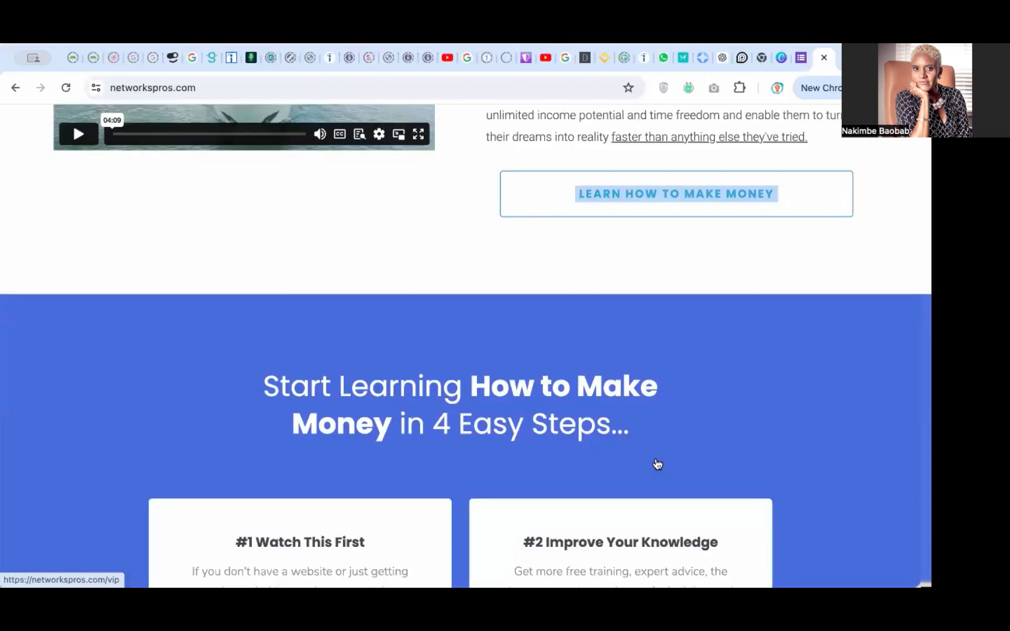
scroll("down", 3)
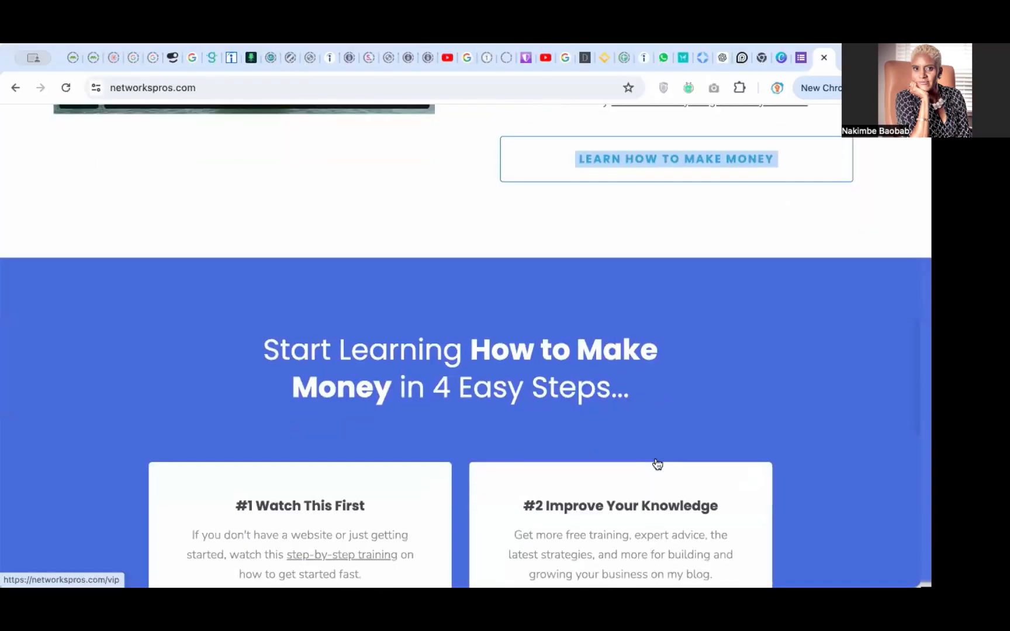
scroll("down", 3)
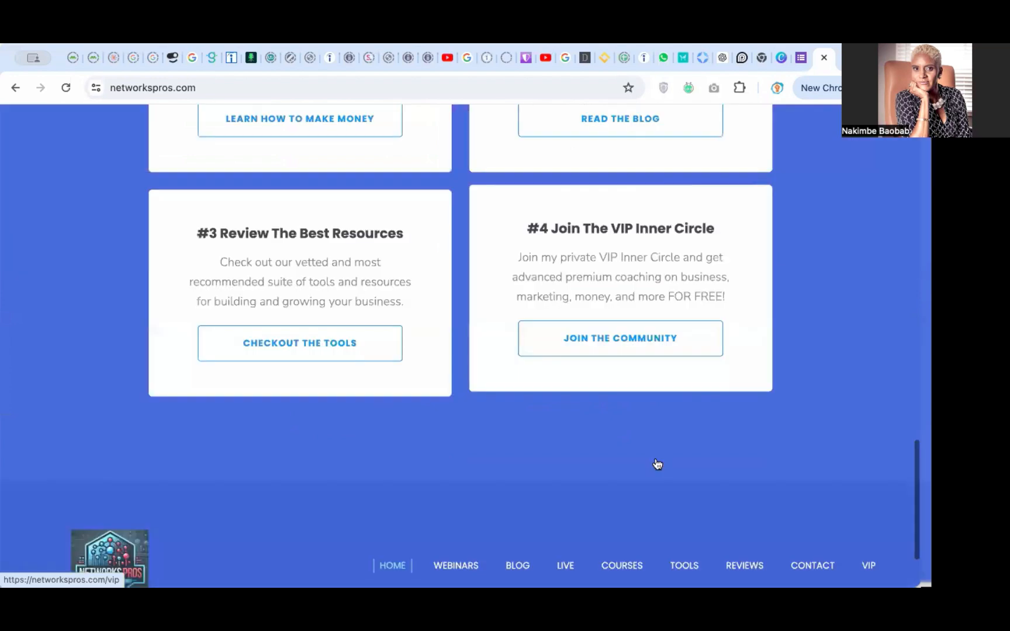
scroll("down", 3)
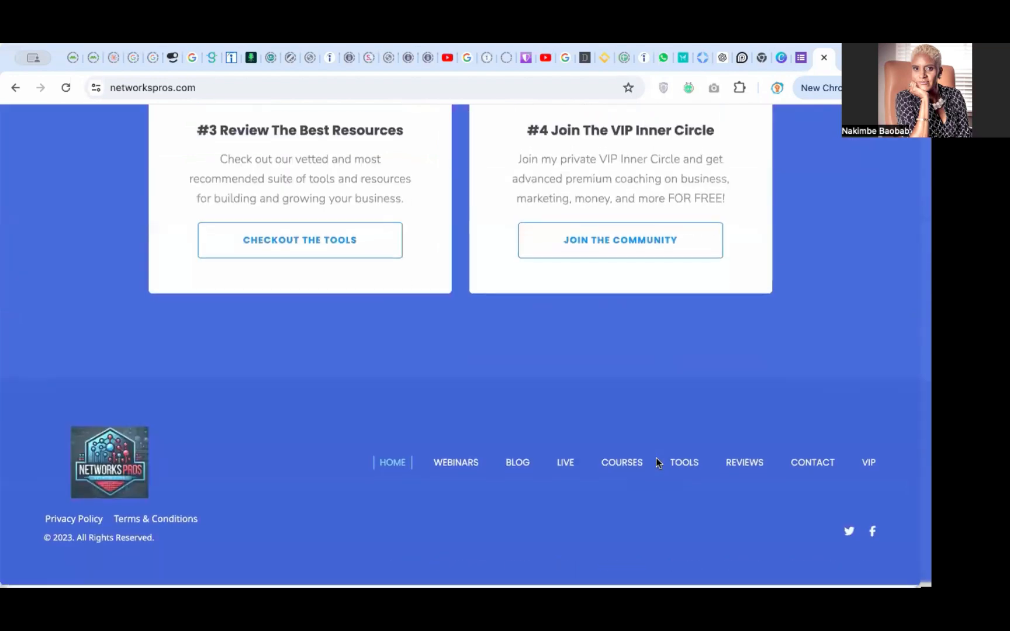
scroll("up", 3)
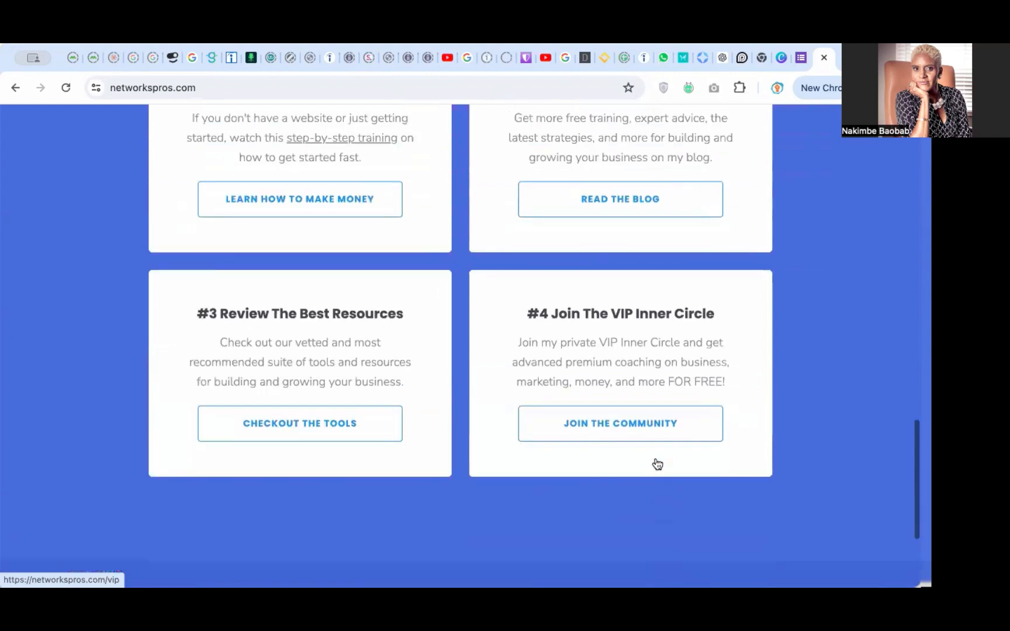
scroll("up", 3)
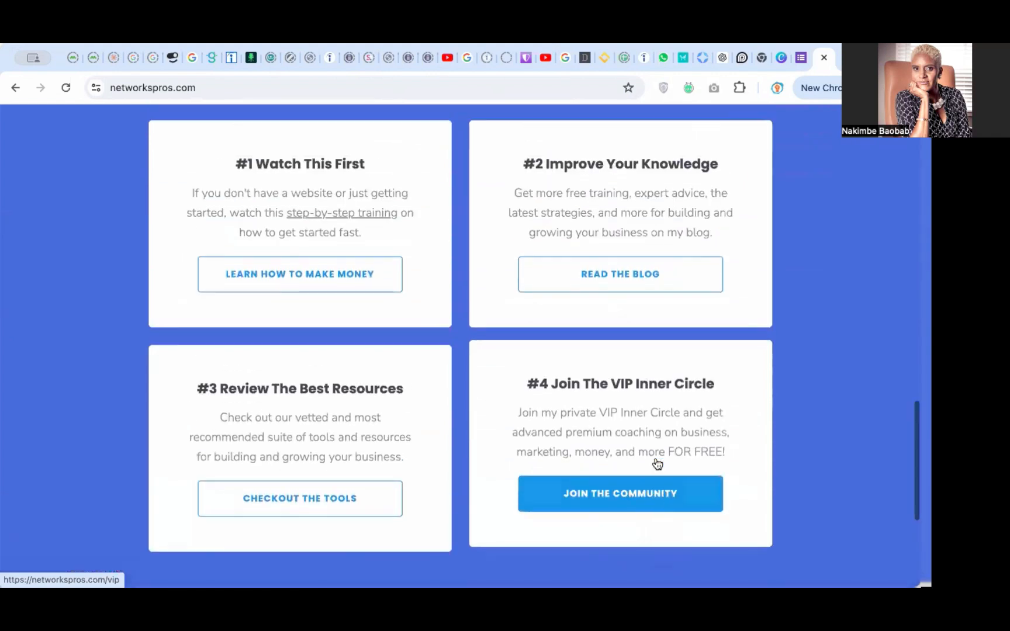
scroll("up", 3)
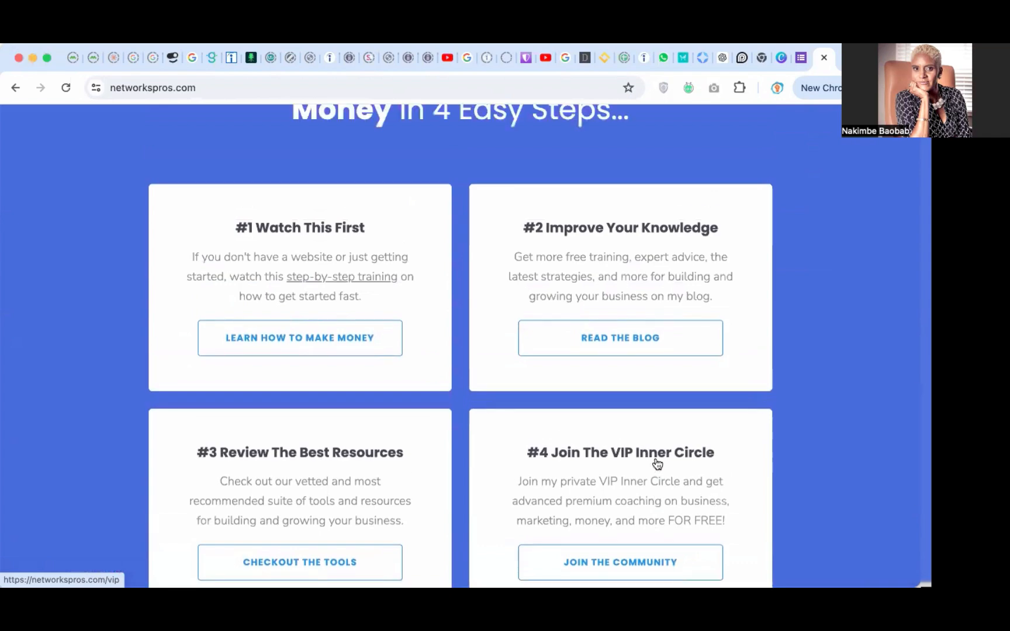
scroll("down", 3)
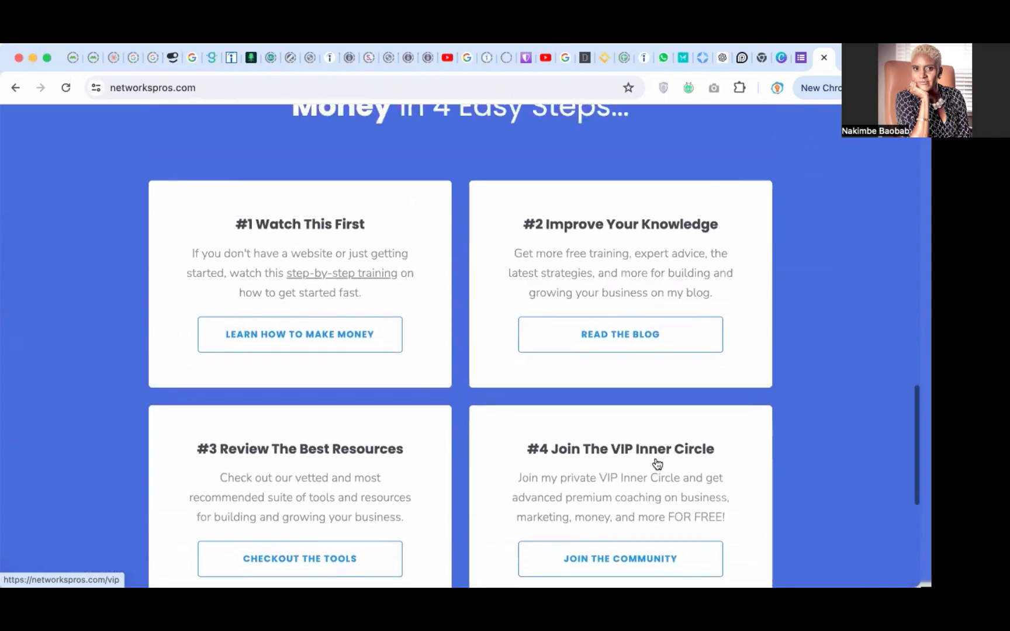
scroll("down", 3)
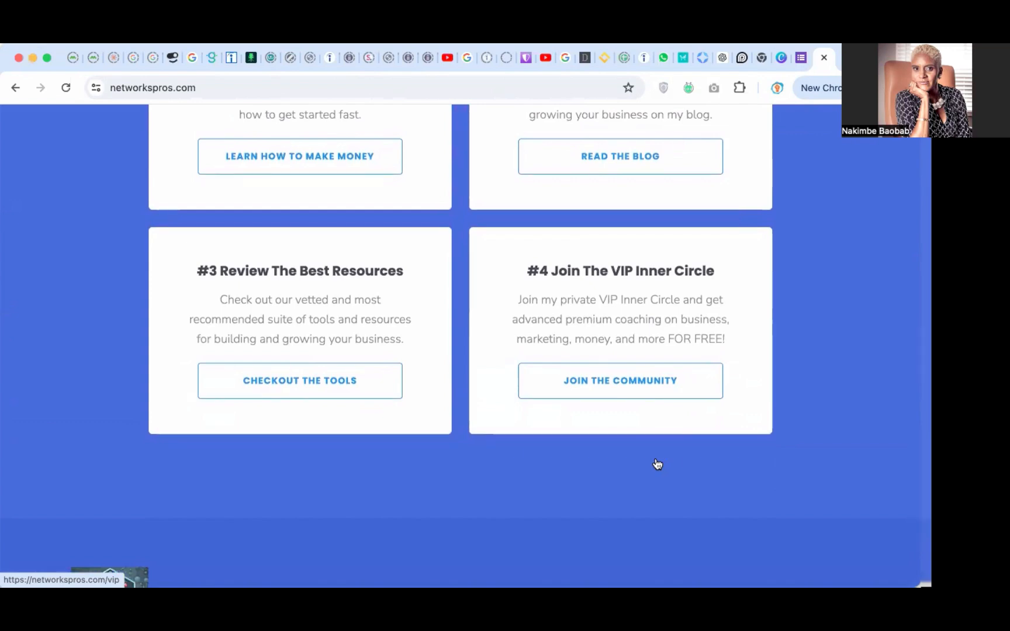
scroll("up", 3)
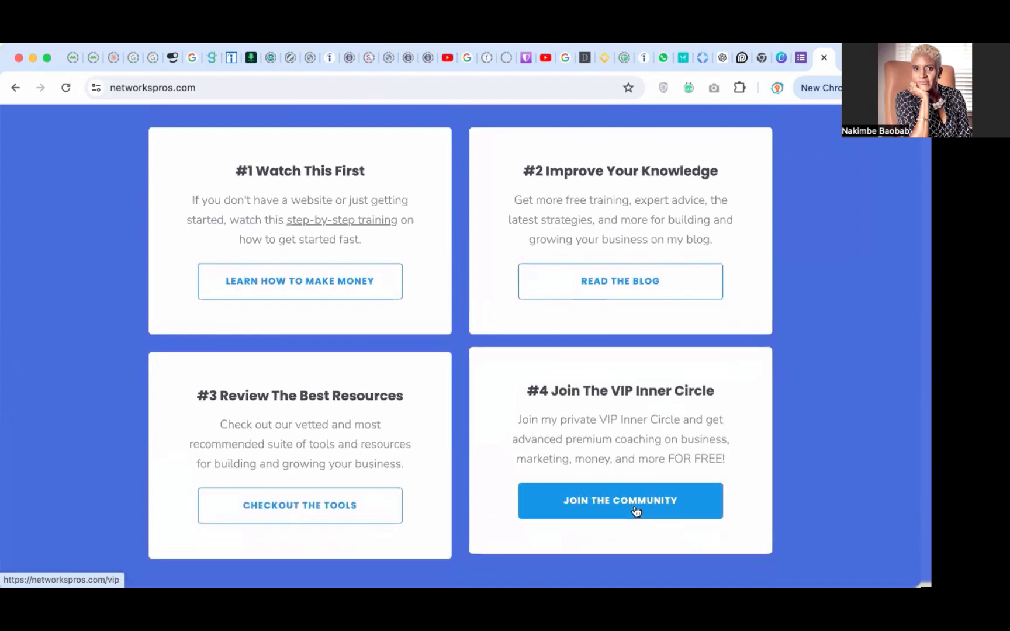
scroll("down", 3)
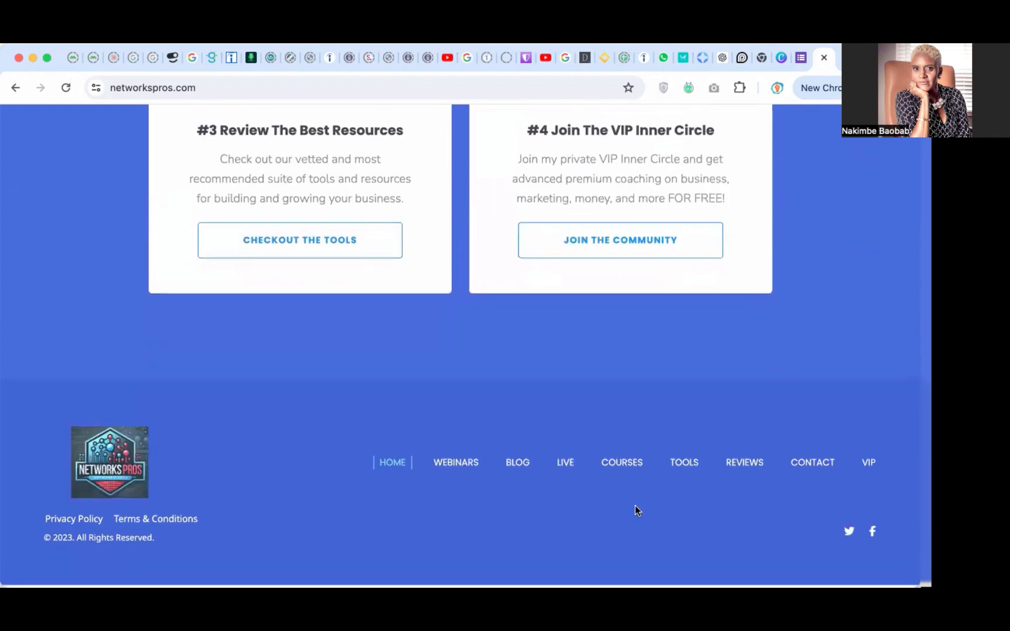
scroll("down", 3)
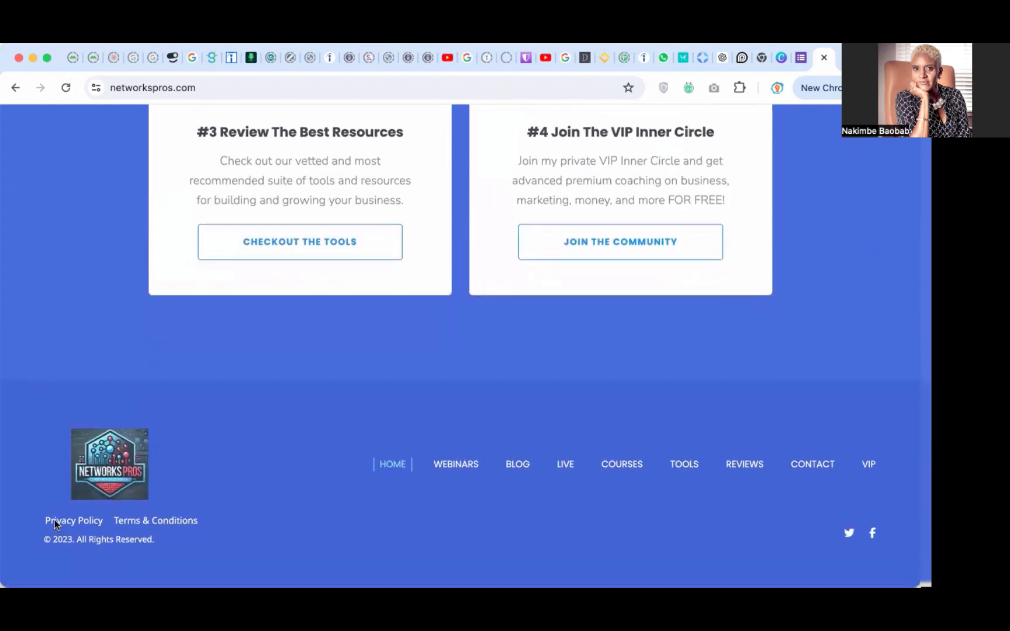
mouse_move(140, 521)
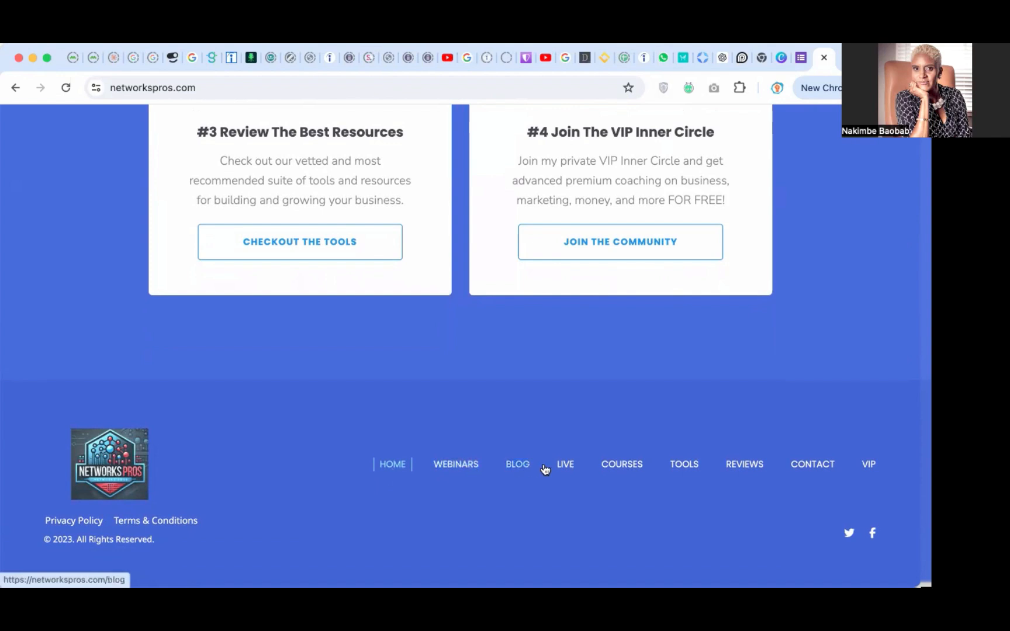
mouse_move(564, 464)
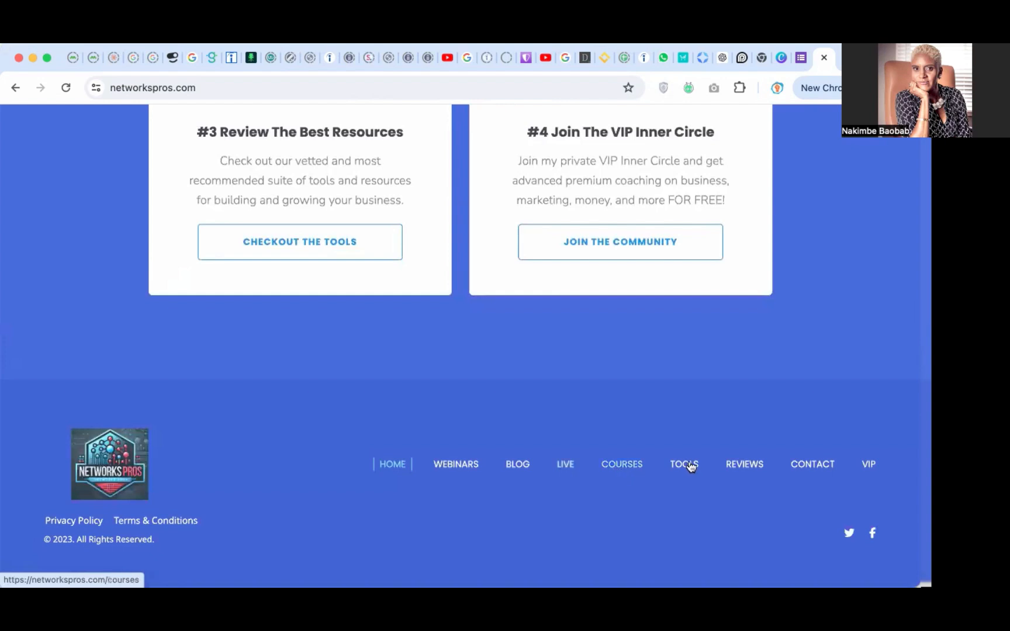
mouse_move(868, 466)
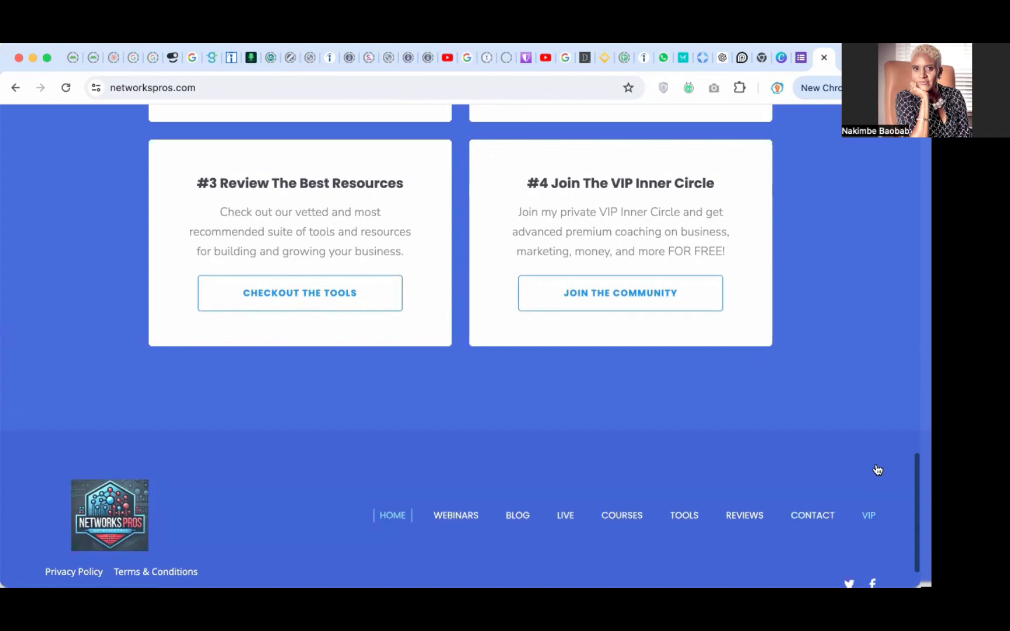
scroll("up", 3)
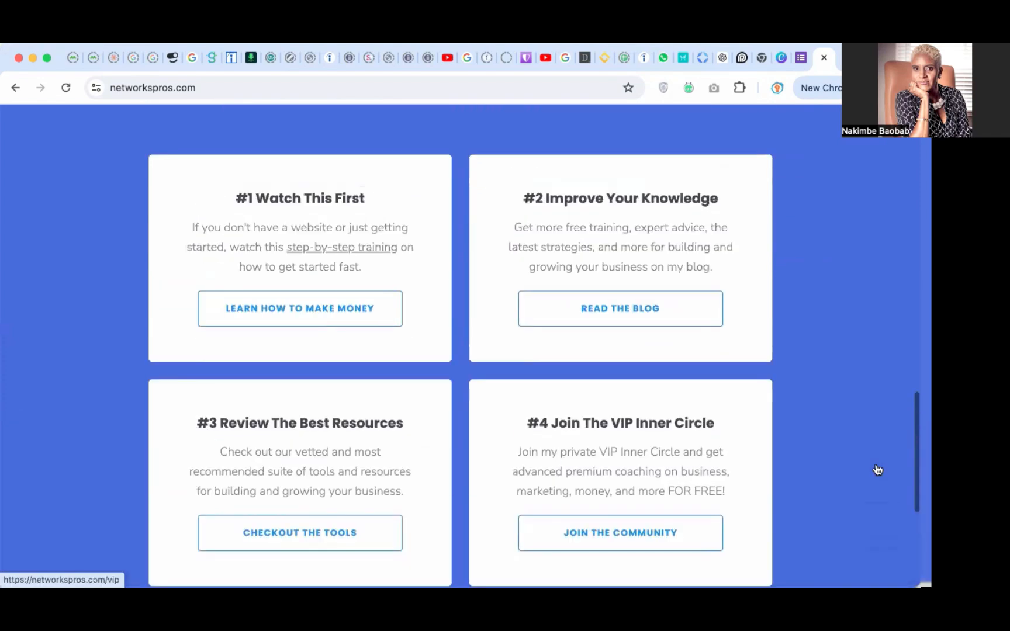
scroll("up", 3)
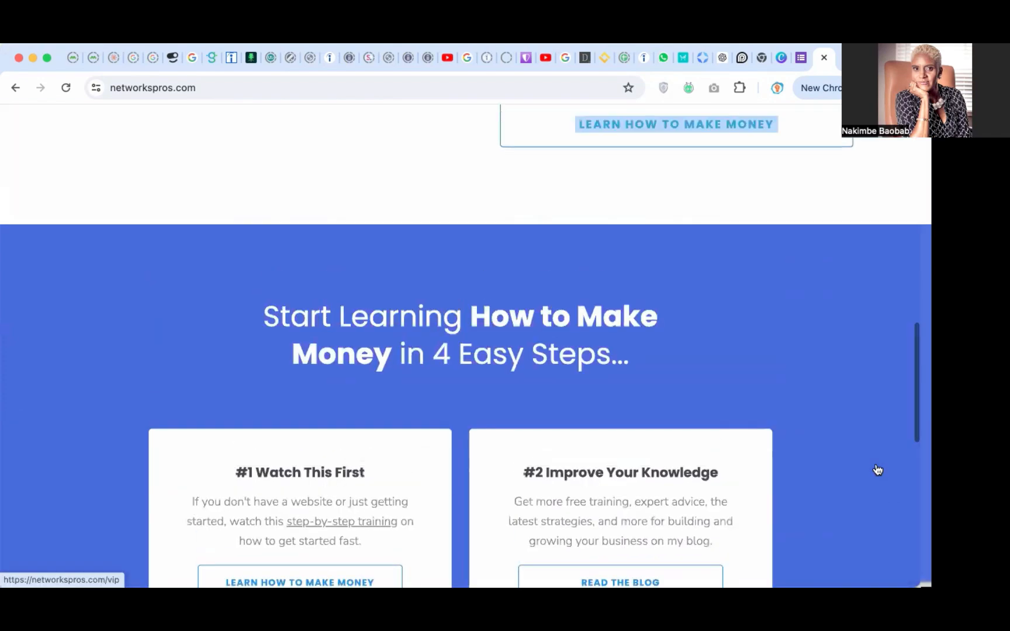
scroll("up", 3)
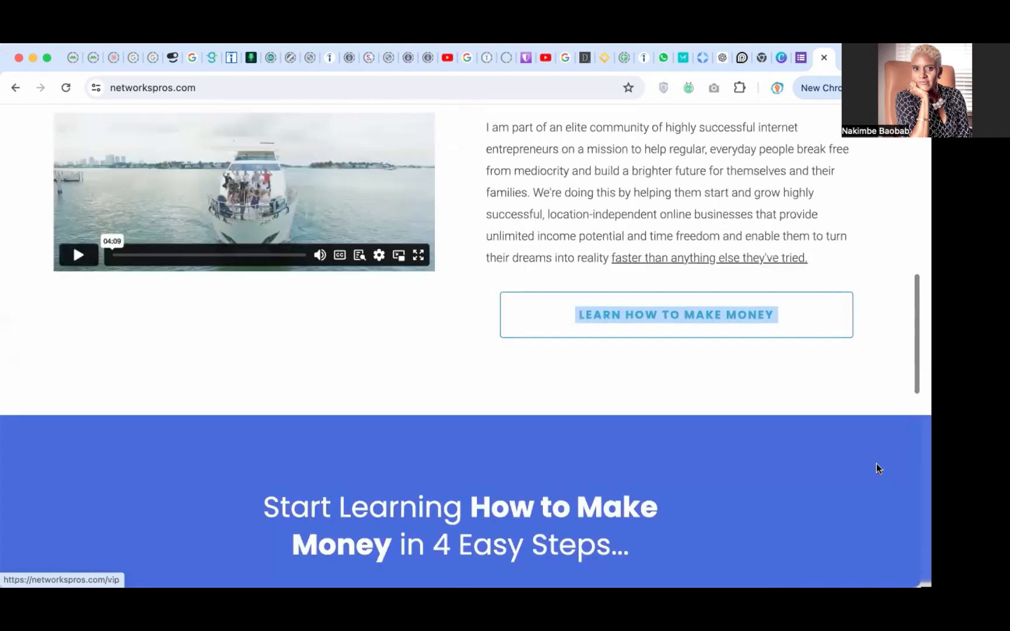
scroll("up", 3)
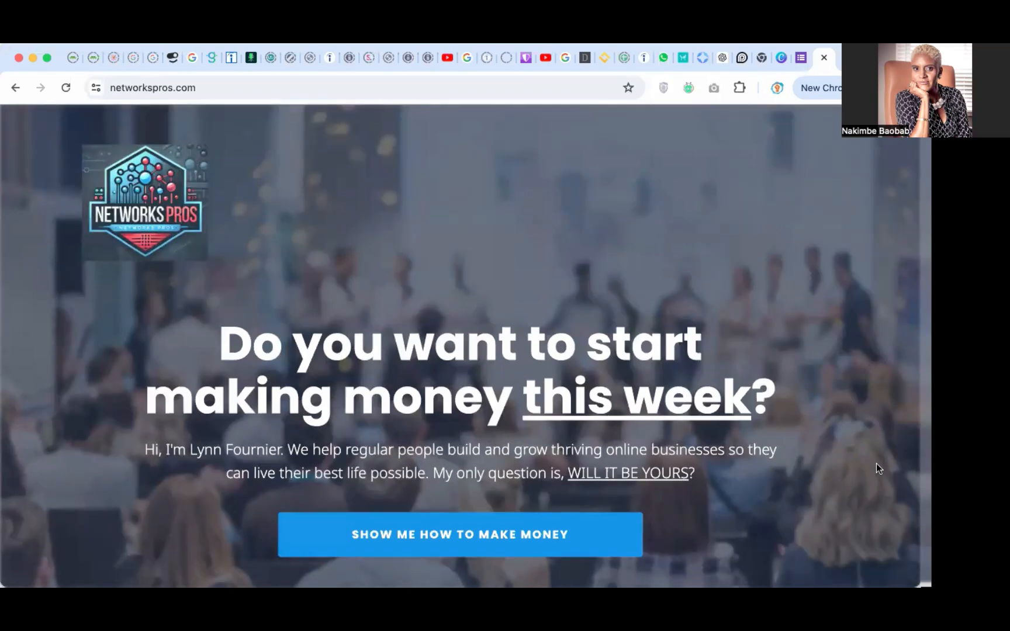
mouse_move(586, 110)
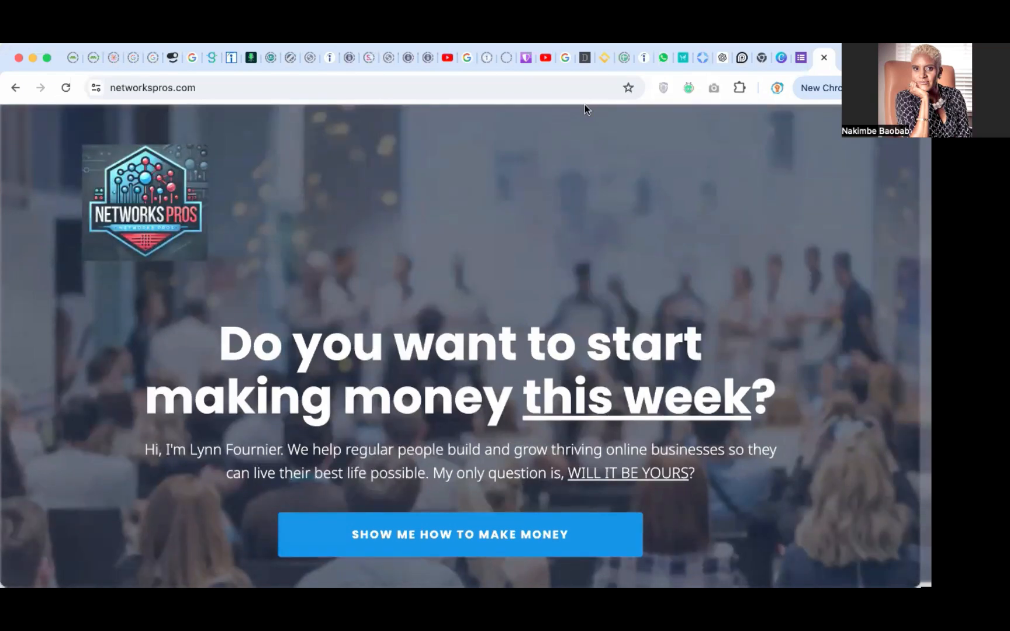